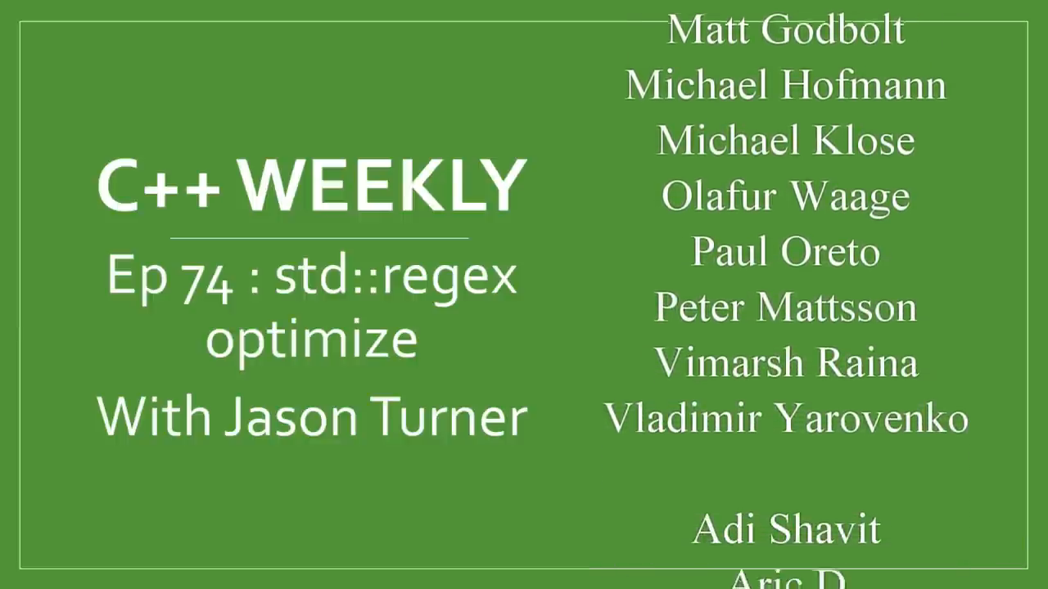
# - Review the BM_1/BM_2 regex construction code and run both benchmarks to chart them
pyautogui.scroll(-3)
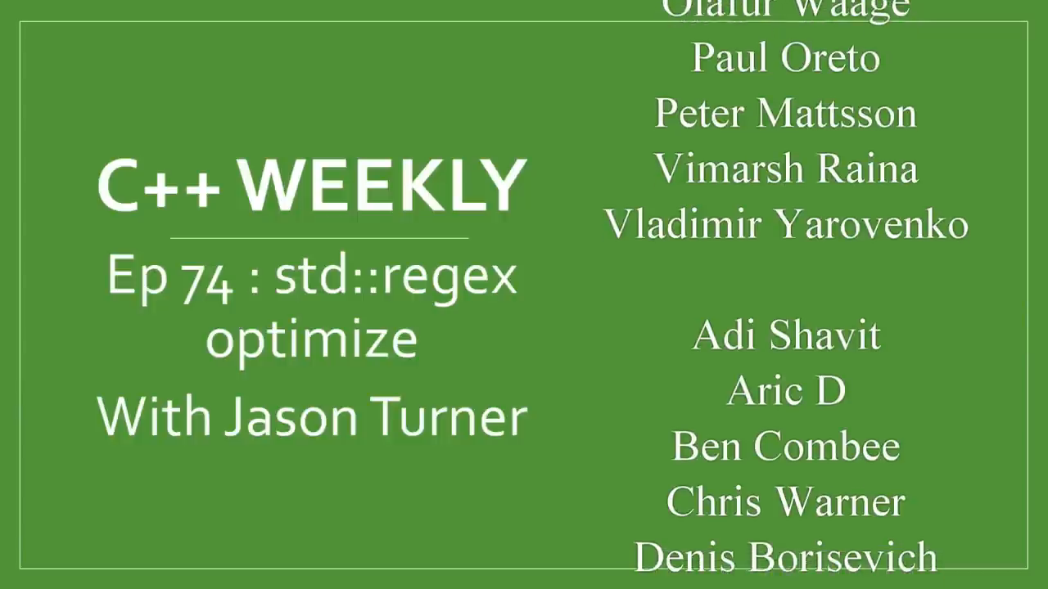
pyautogui.scroll(3)
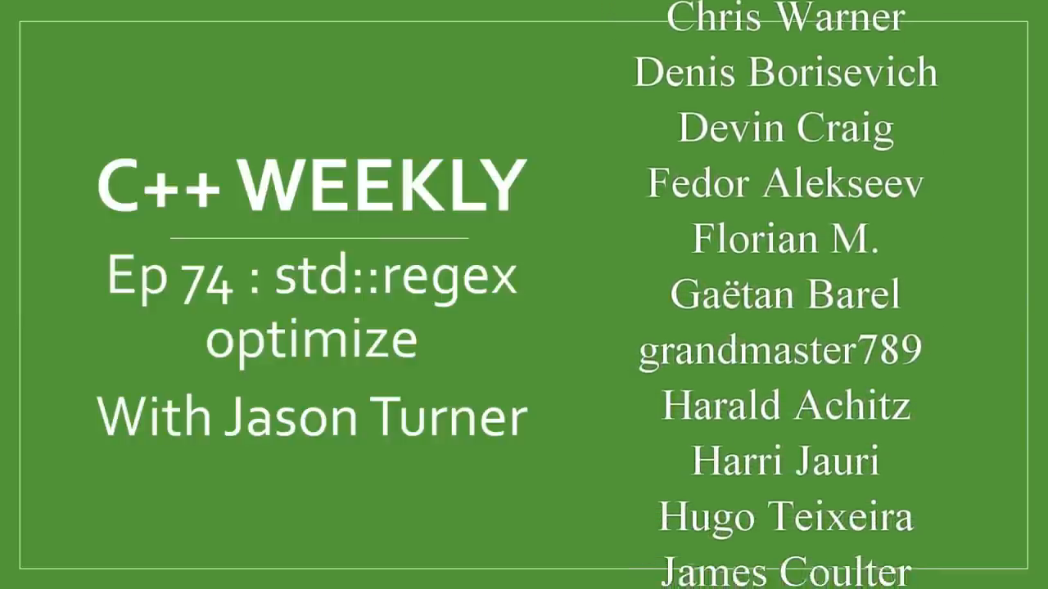
pyautogui.scroll(-3)
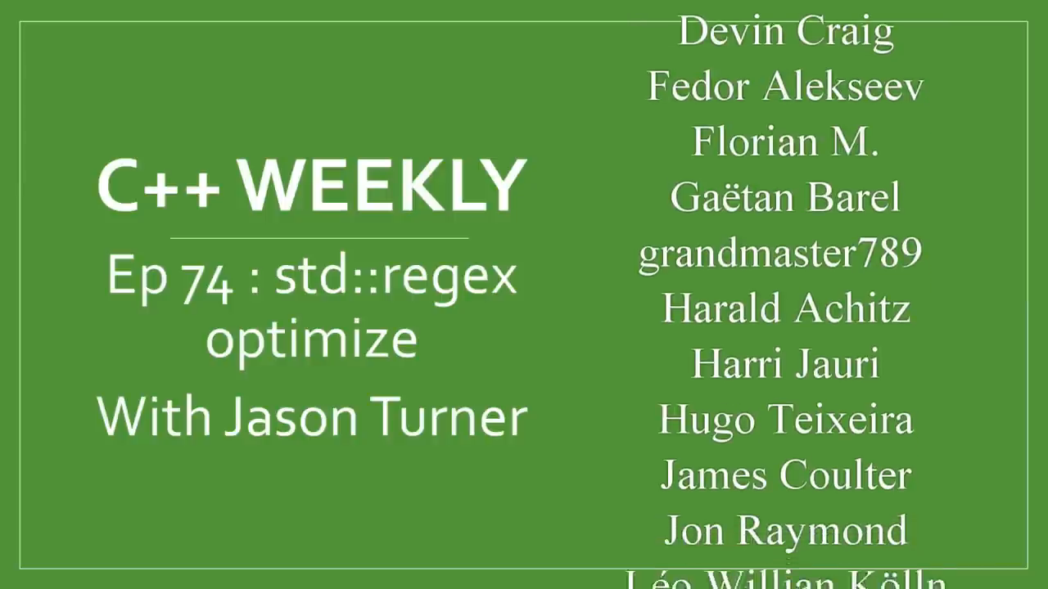
pyautogui.scroll(-3)
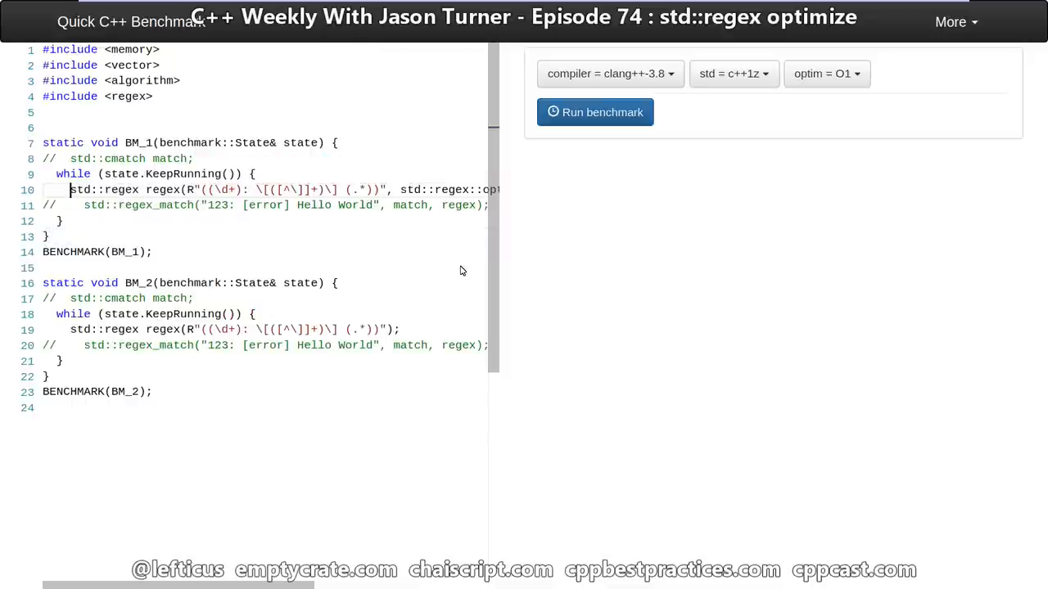
pyautogui.moveTo(319, 225)
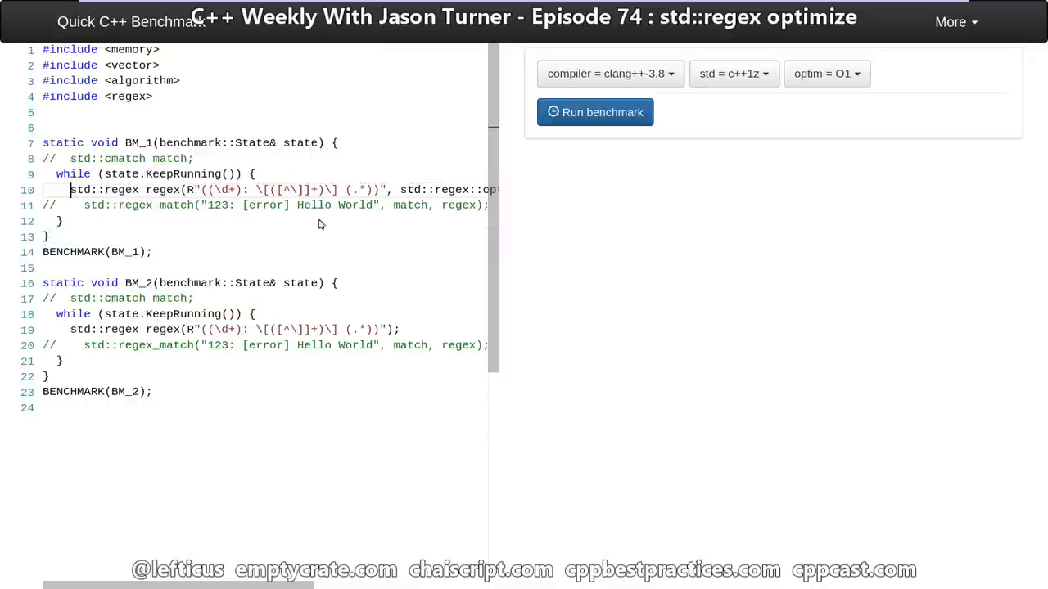
pyautogui.moveTo(170, 190)
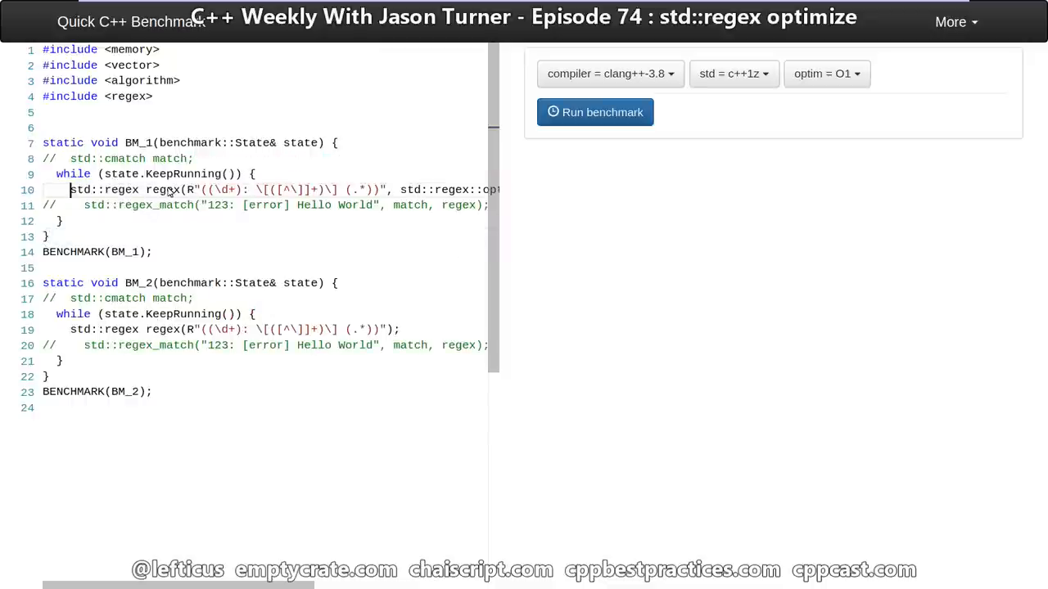
pyautogui.doubleClick(163, 189)
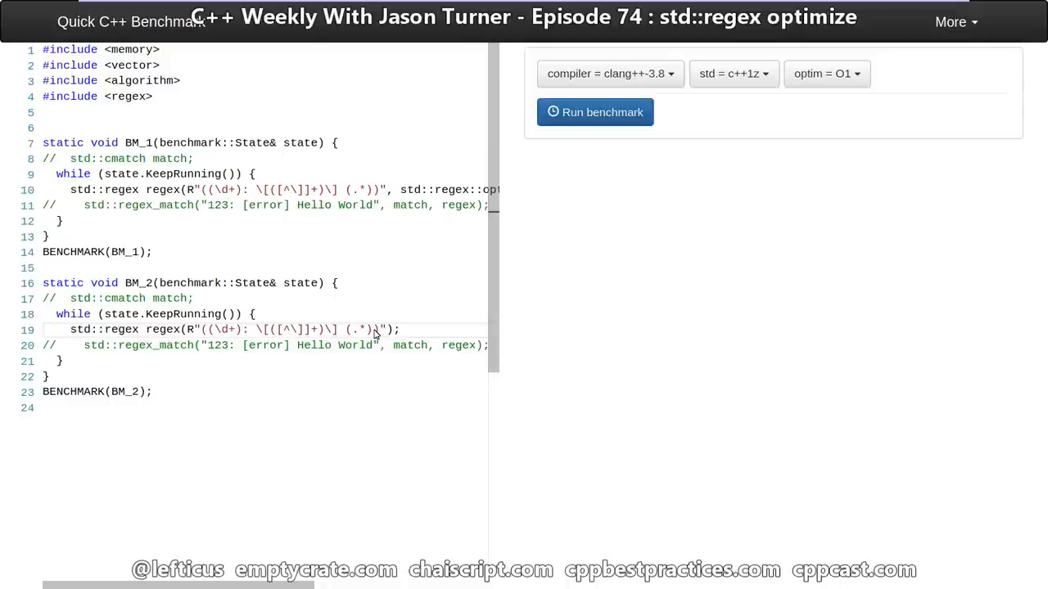
pyautogui.click(594, 111)
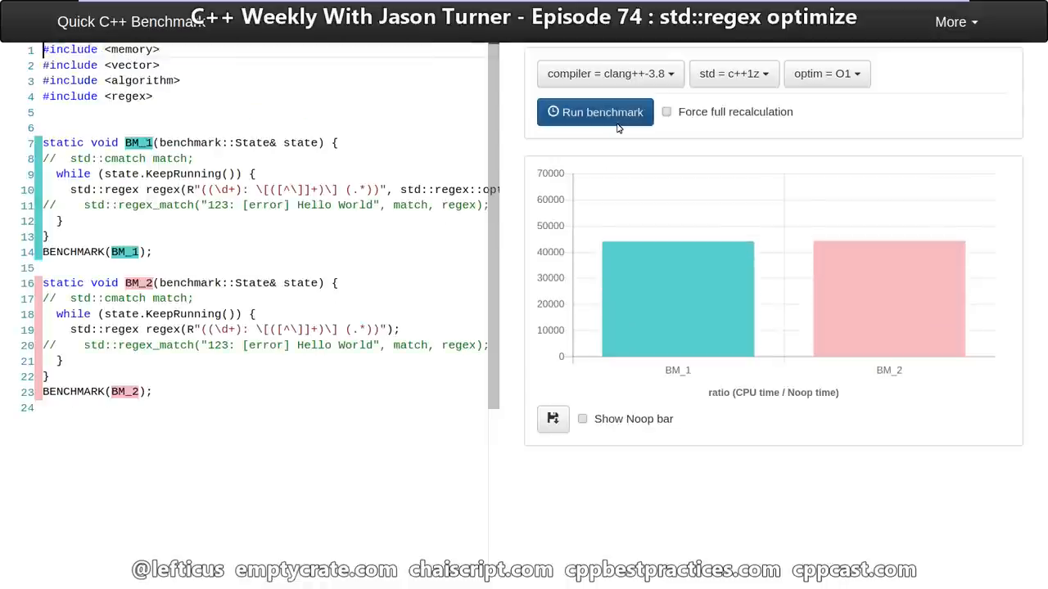
# - Rerun the construction benchmarks for fresh timings around 67,000 each
pyautogui.click(596, 112)
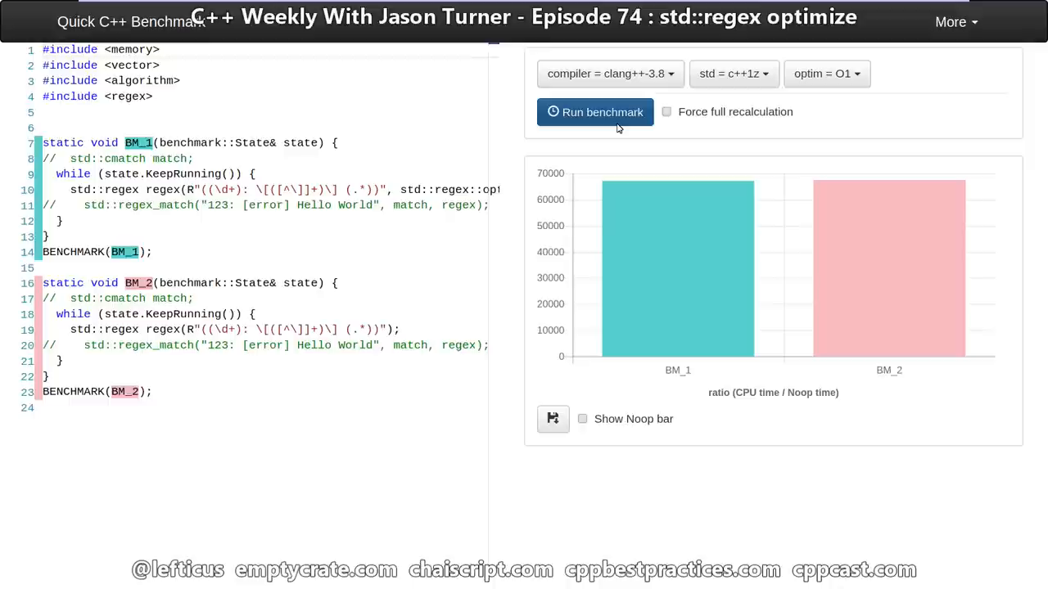
pyautogui.moveTo(652, 226)
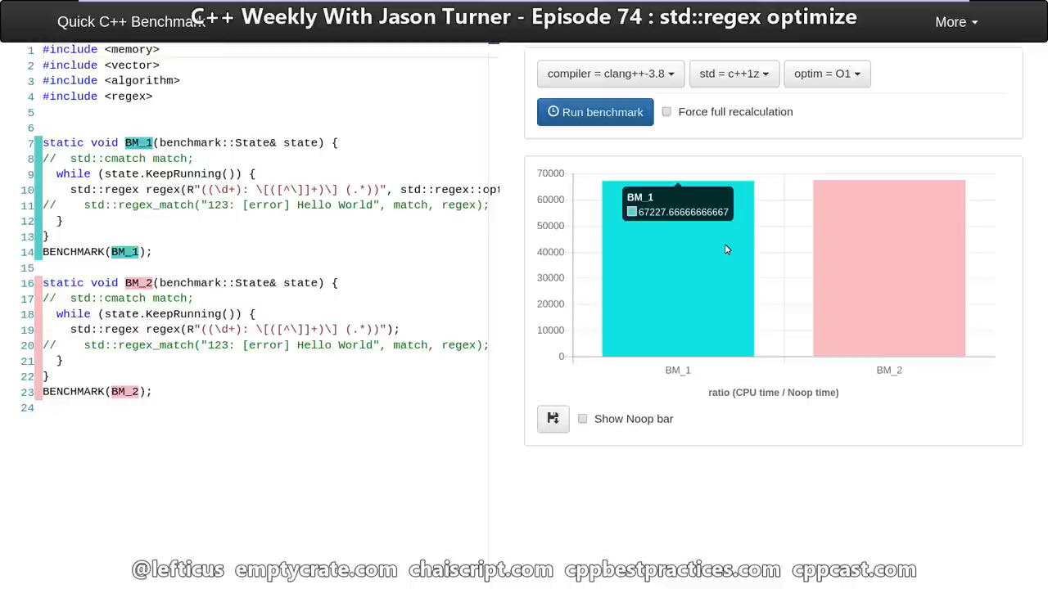
pyautogui.moveTo(875, 237)
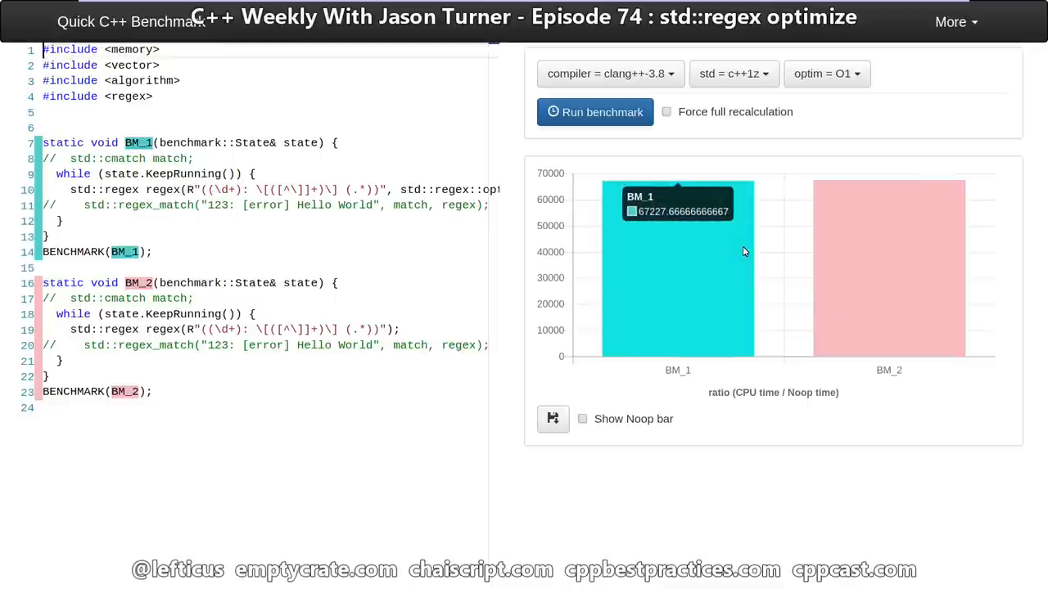
pyautogui.moveTo(903, 262)
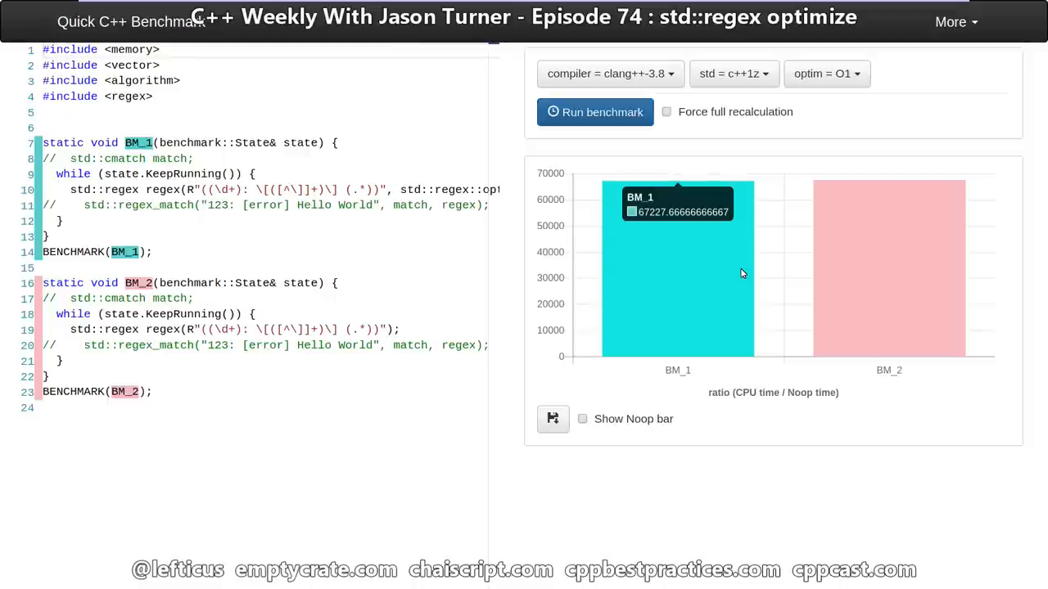
pyautogui.moveTo(869, 258)
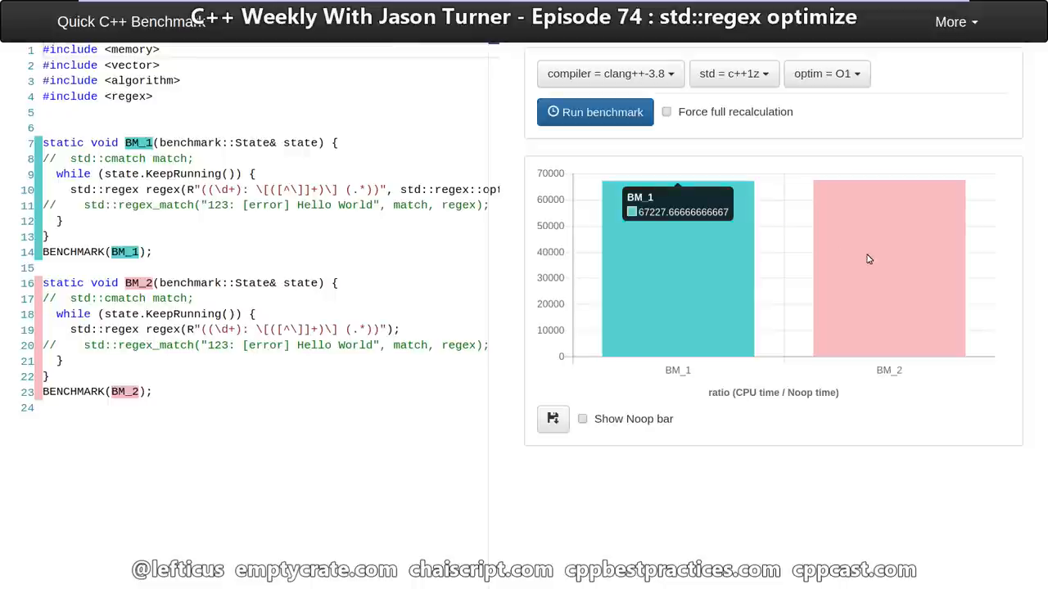
pyautogui.moveTo(712, 268)
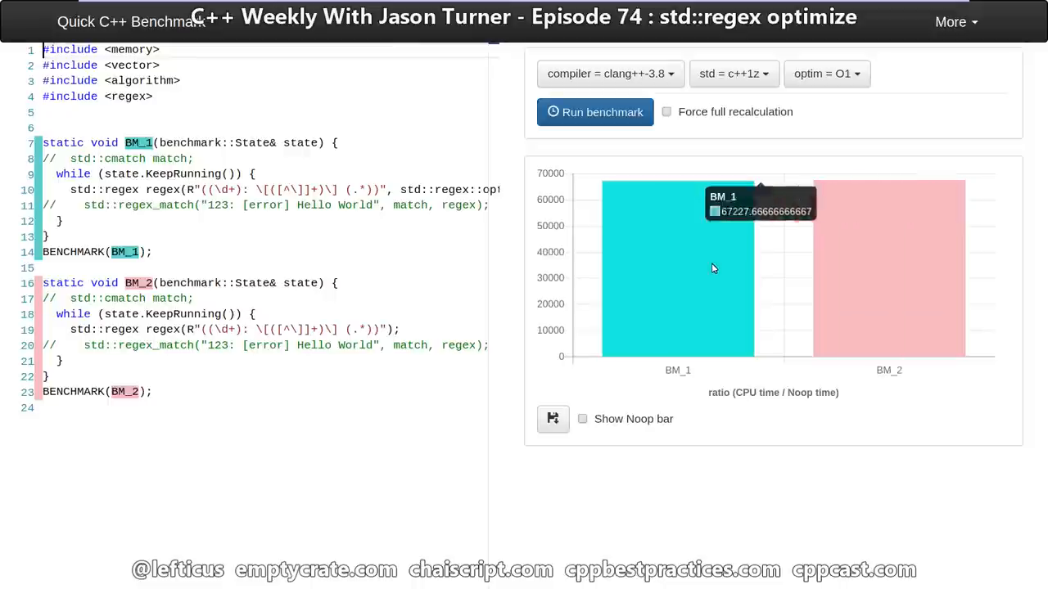
pyautogui.moveTo(838, 252)
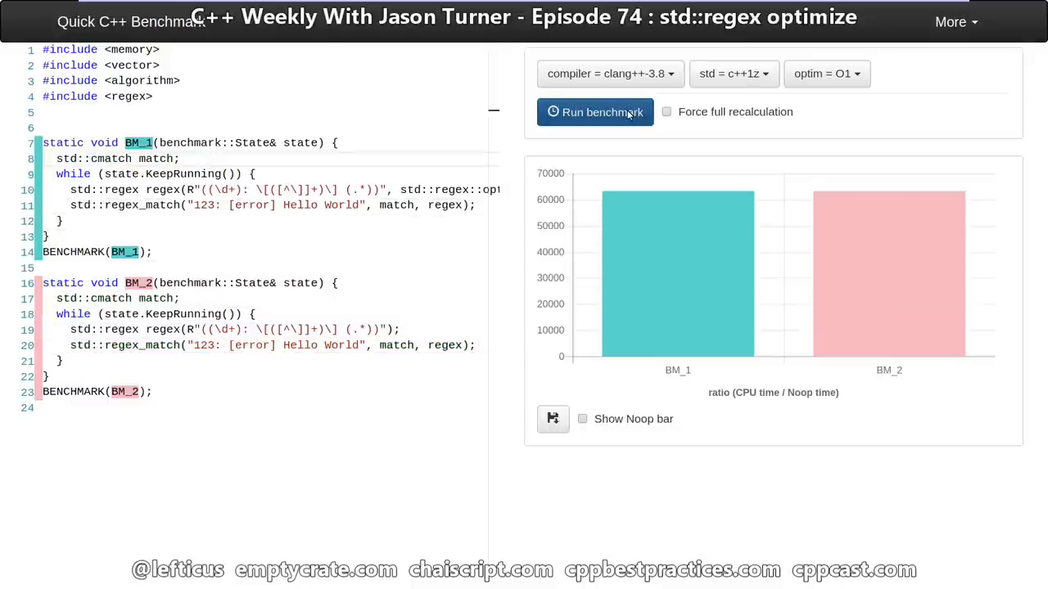
# - Rerun with the cmatch and regex_match lines enabled in both benchmarks
pyautogui.click(595, 111)
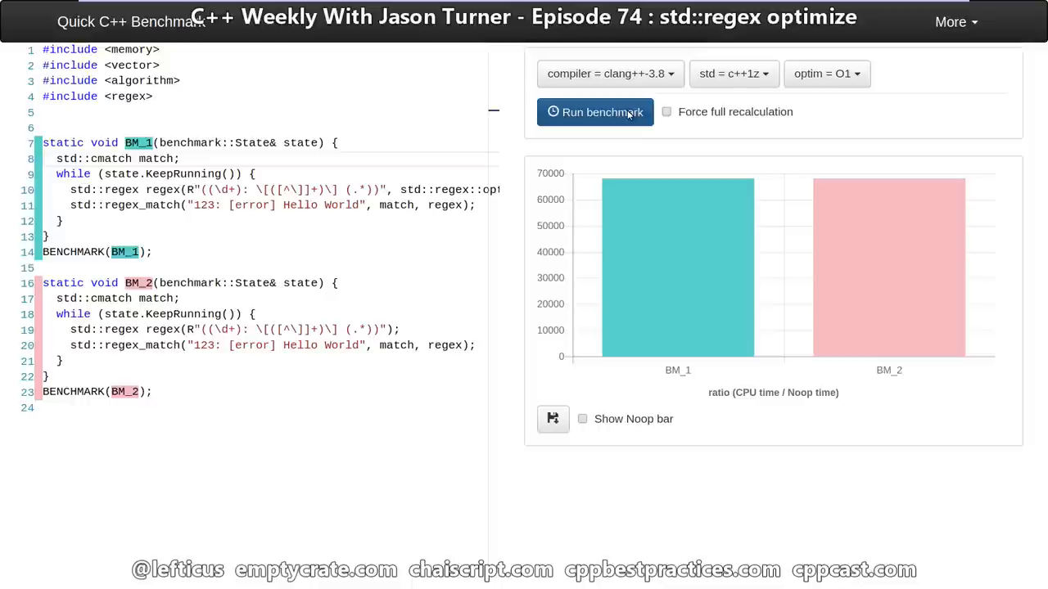
pyautogui.moveTo(753, 291)
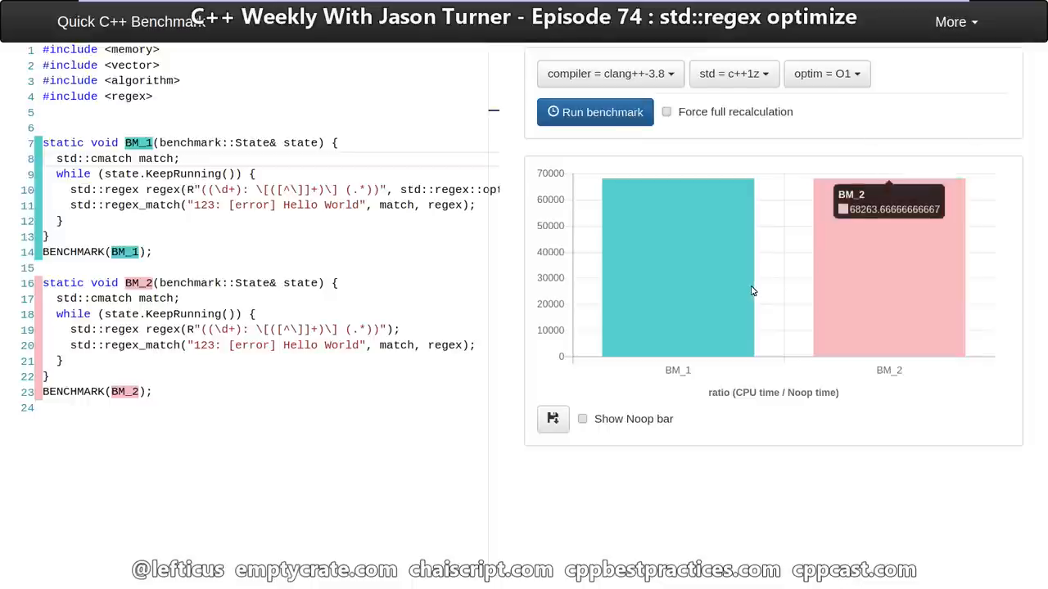
pyautogui.moveTo(821, 278)
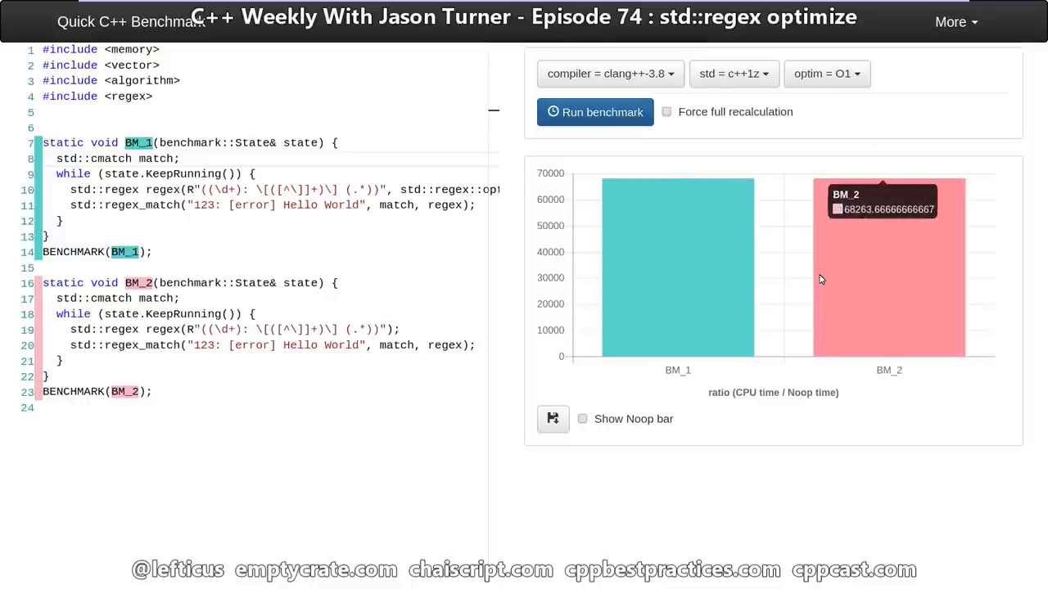
pyautogui.moveTo(735, 281)
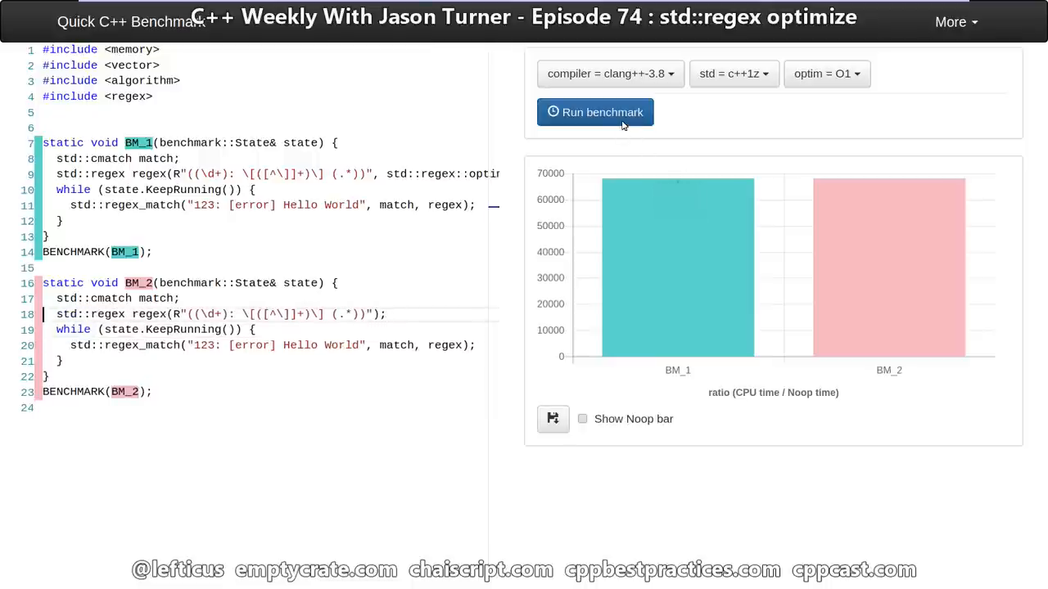
# - Rerun with each regex built once outside its loop so only matching is timed
pyautogui.click(594, 111)
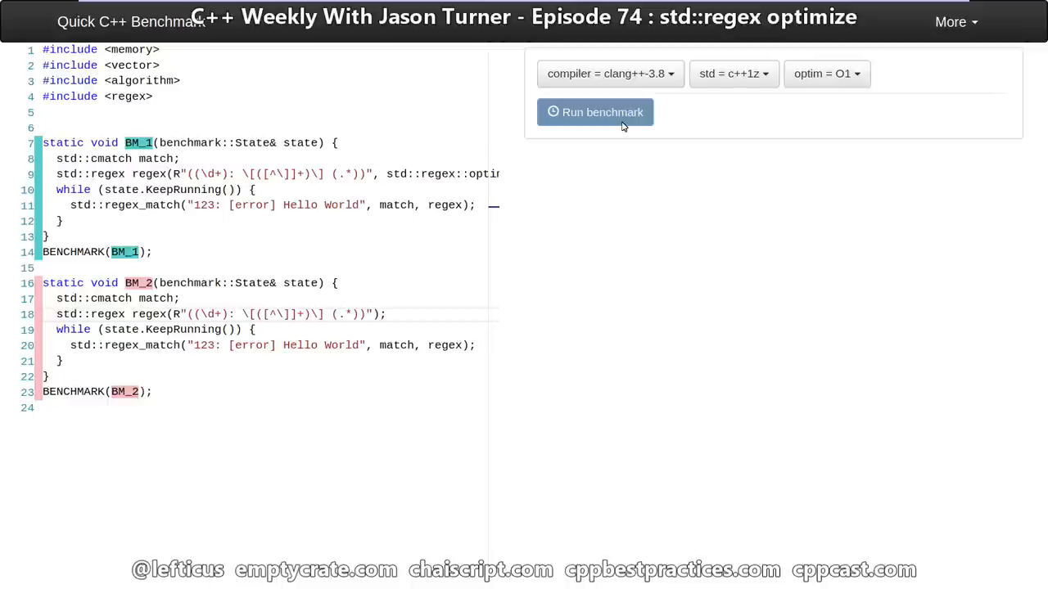
pyautogui.click(596, 112)
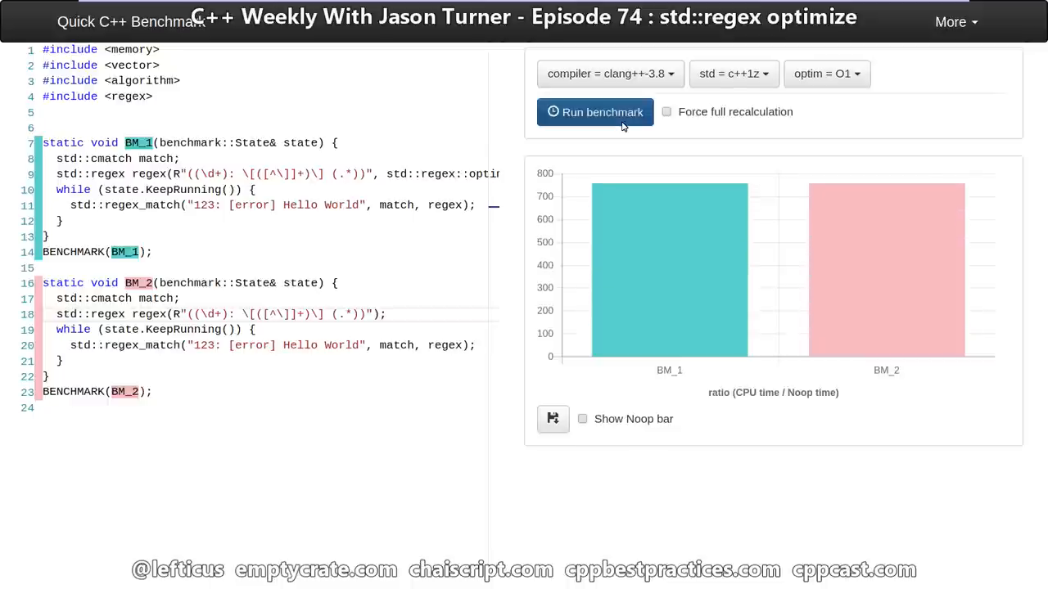
pyautogui.moveTo(846, 261)
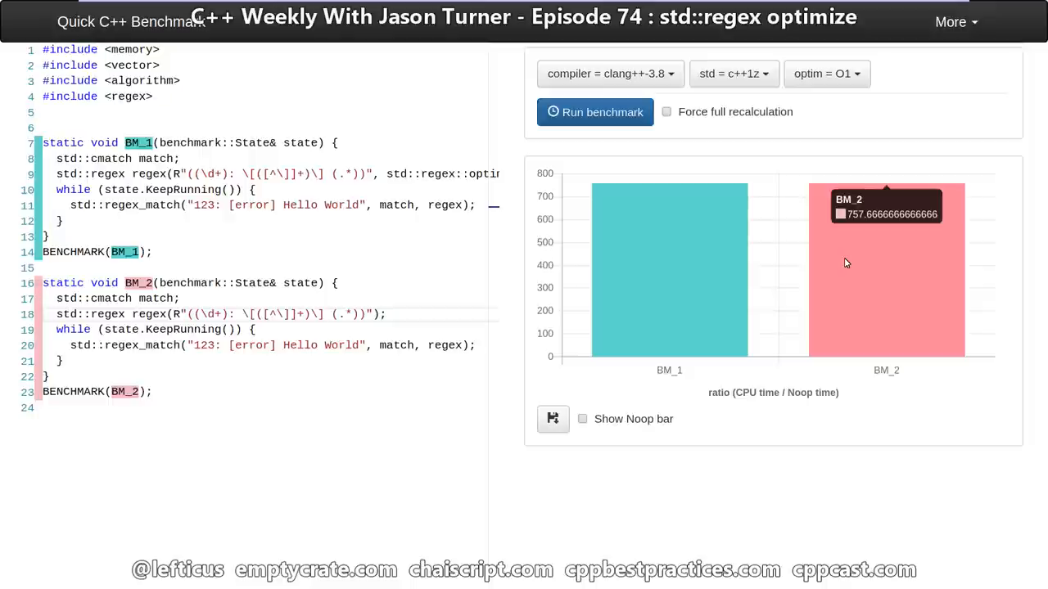
pyautogui.moveTo(688, 260)
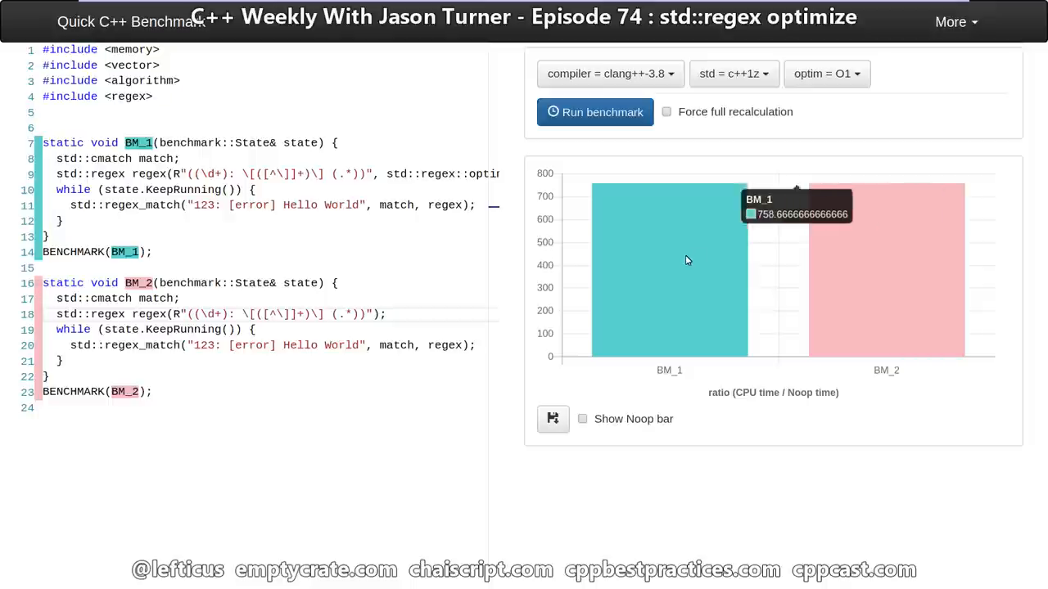
pyautogui.moveTo(848, 262)
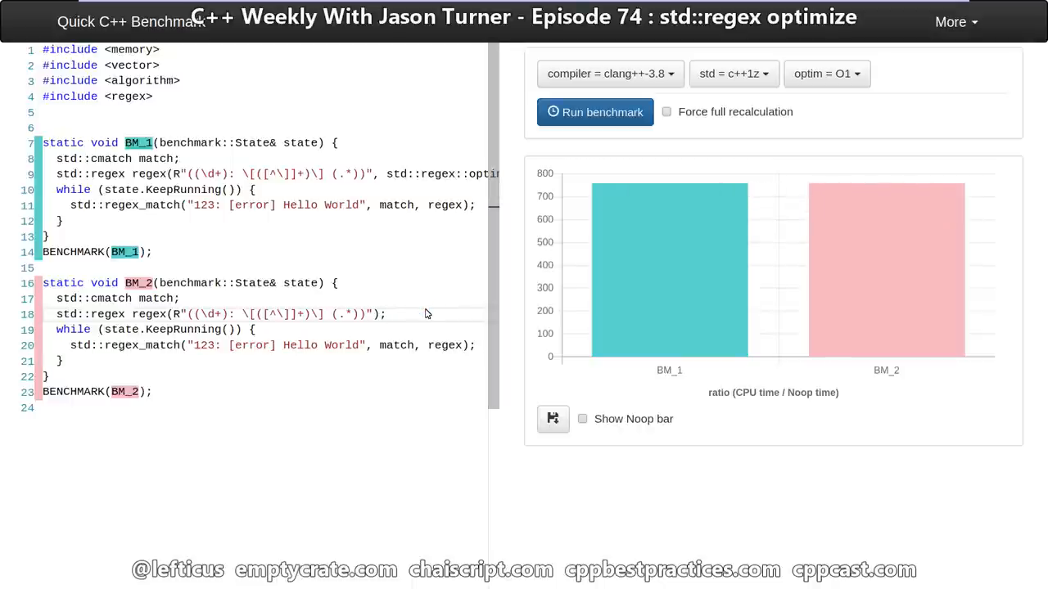
# - Make both std::regex declarations const and declare std::cmatch match; inside BM_2's loop
pyautogui.write('const')
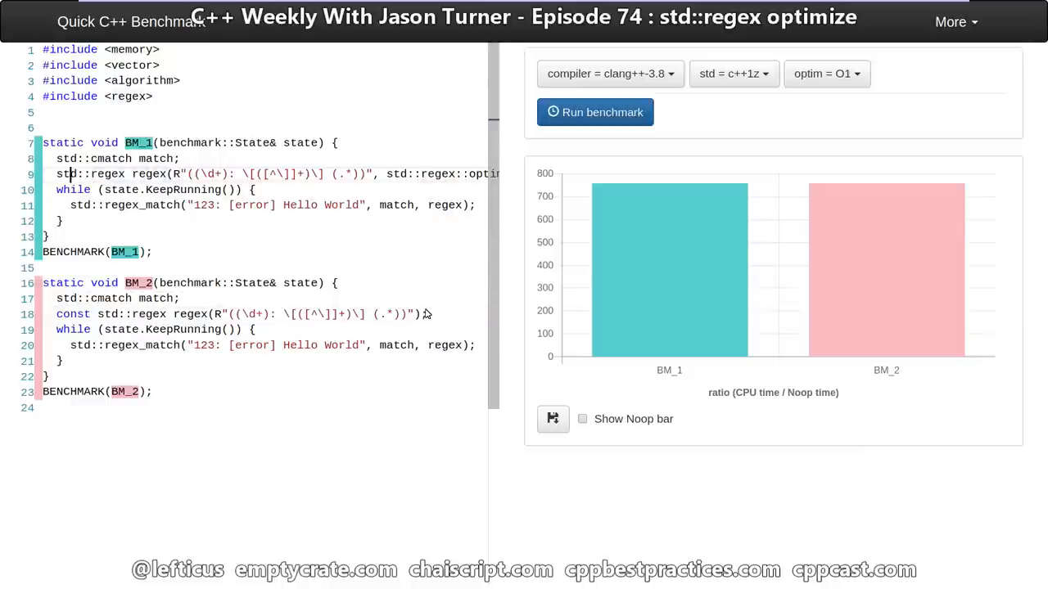
pyautogui.write('const')
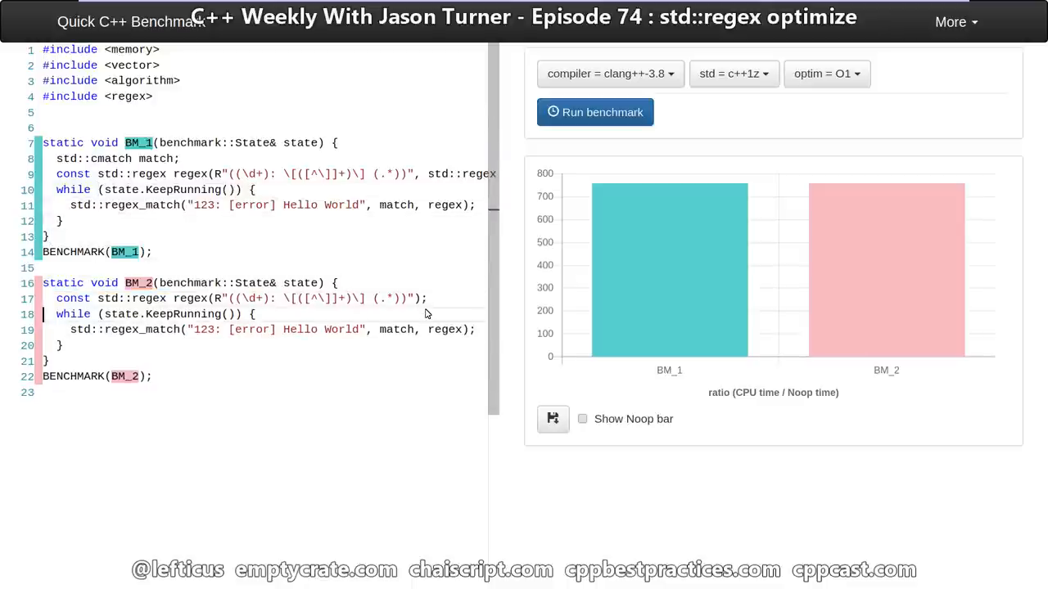
pyautogui.write('std::cmatch match;')
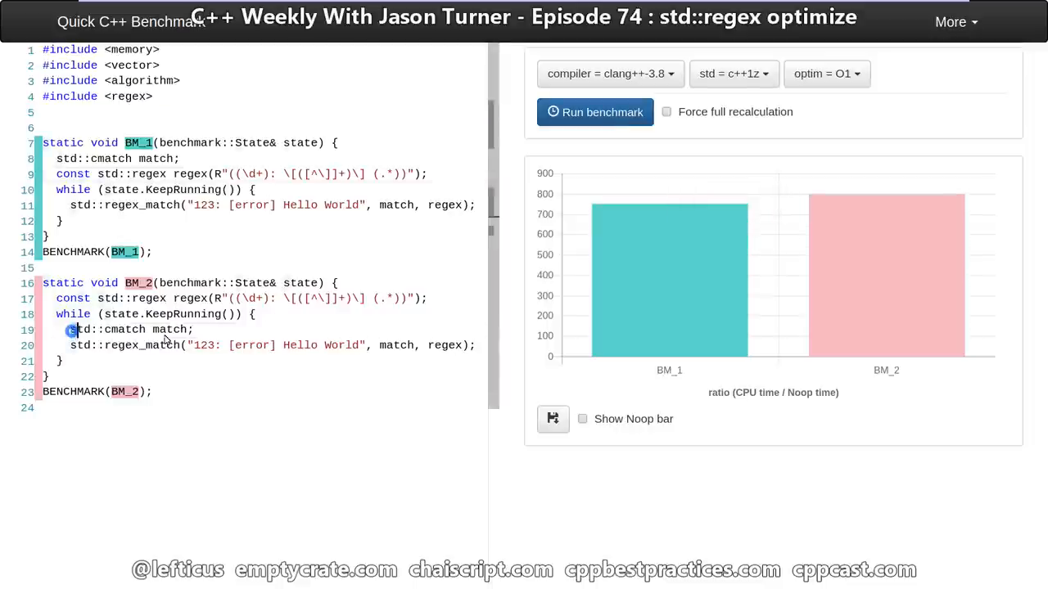
pyautogui.moveTo(887, 293)
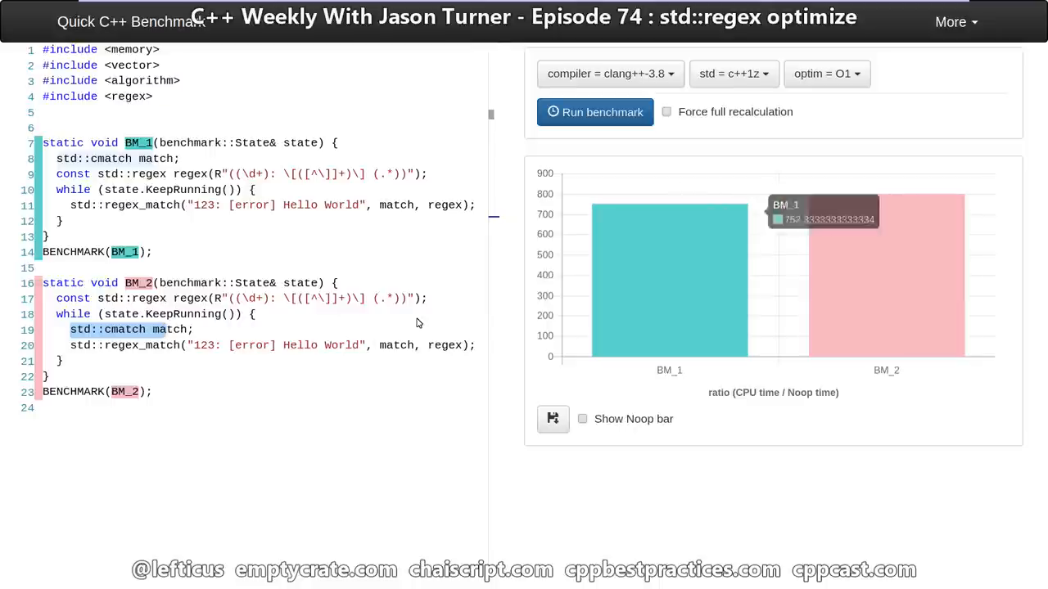
pyautogui.moveTo(825, 292)
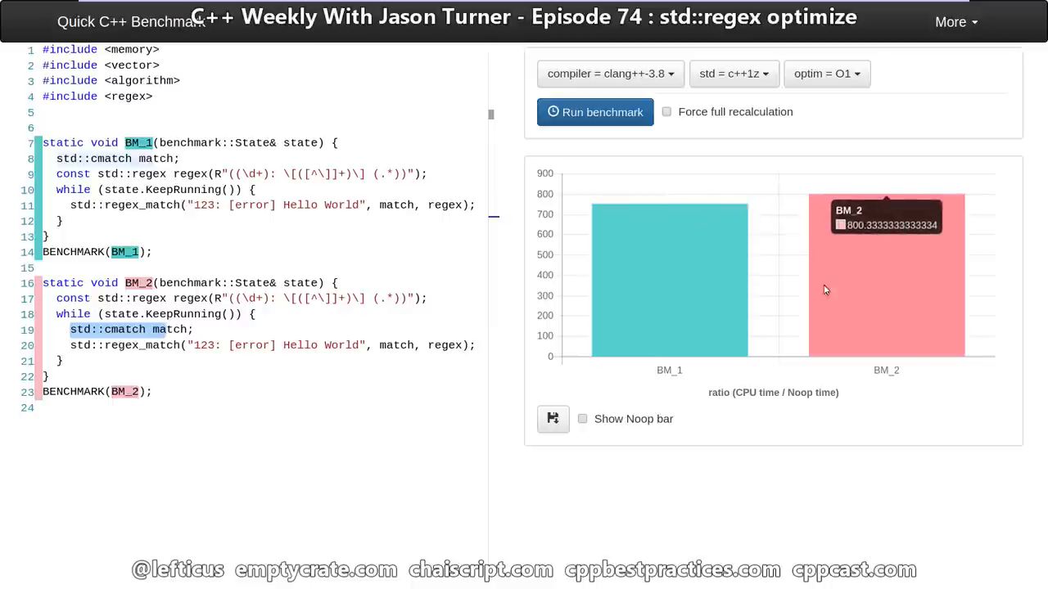